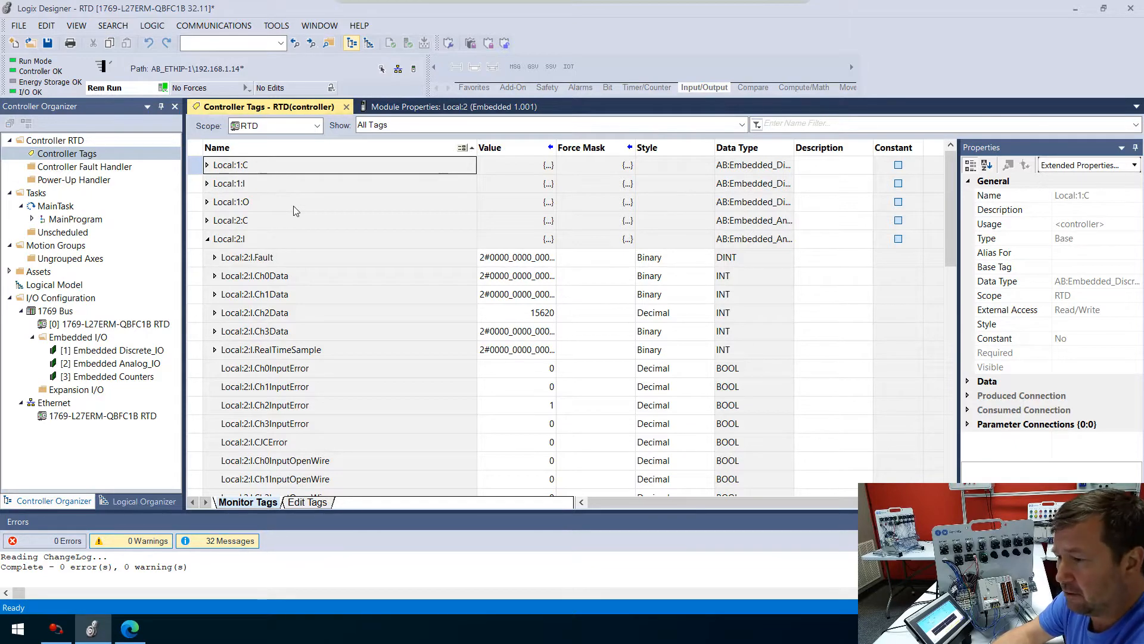
mouse_move(83, 335)
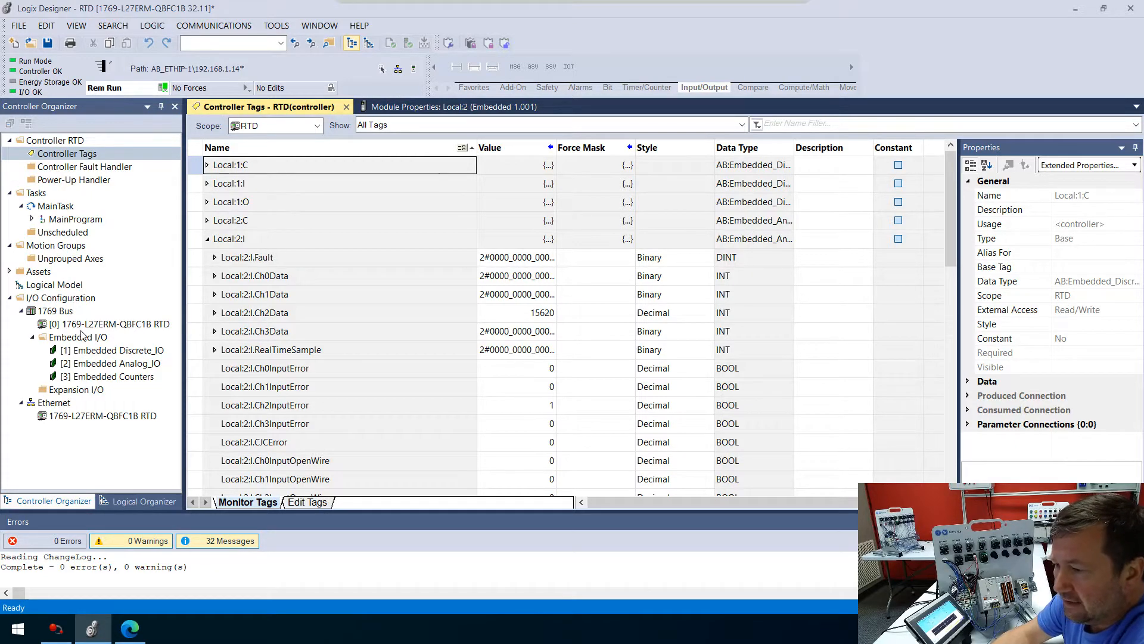
mouse_move(96, 331)
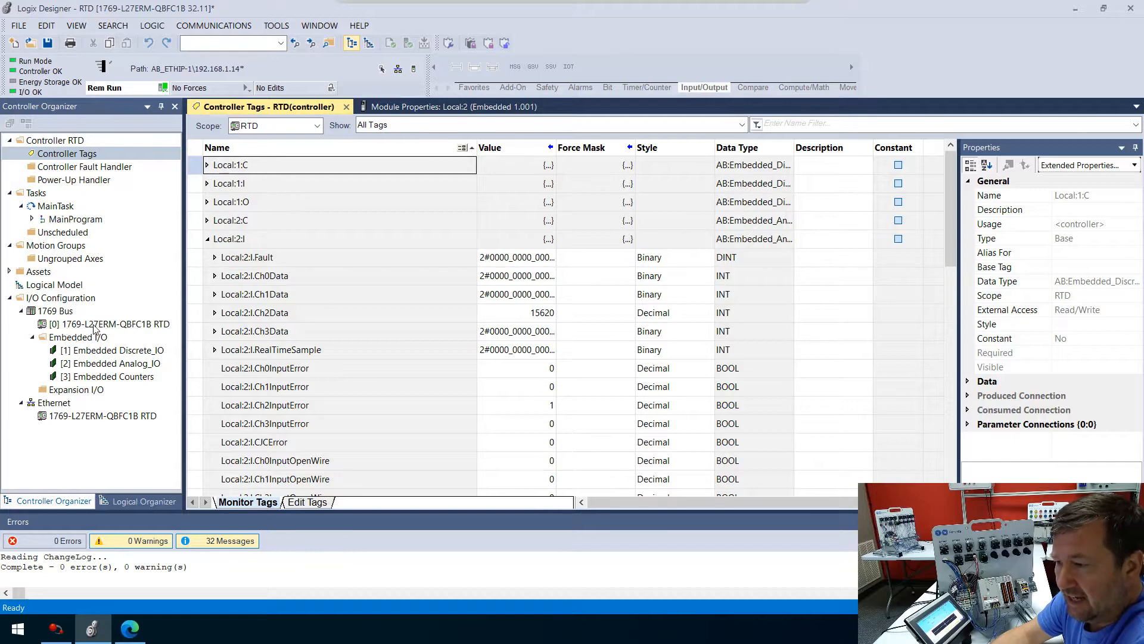
mouse_move(113, 331)
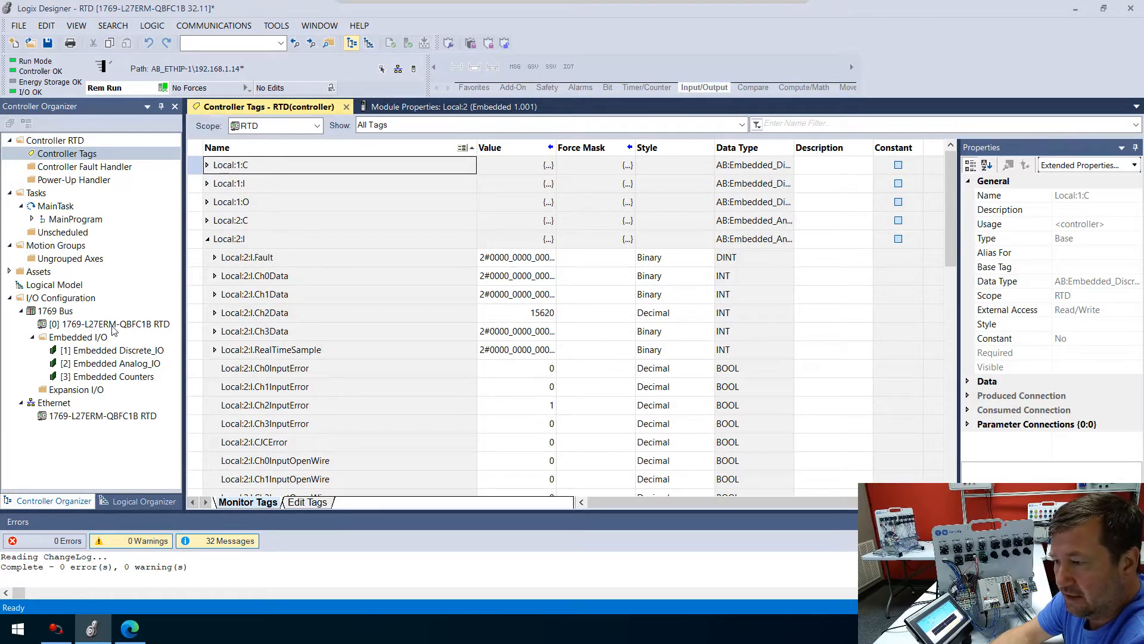
mouse_move(134, 330)
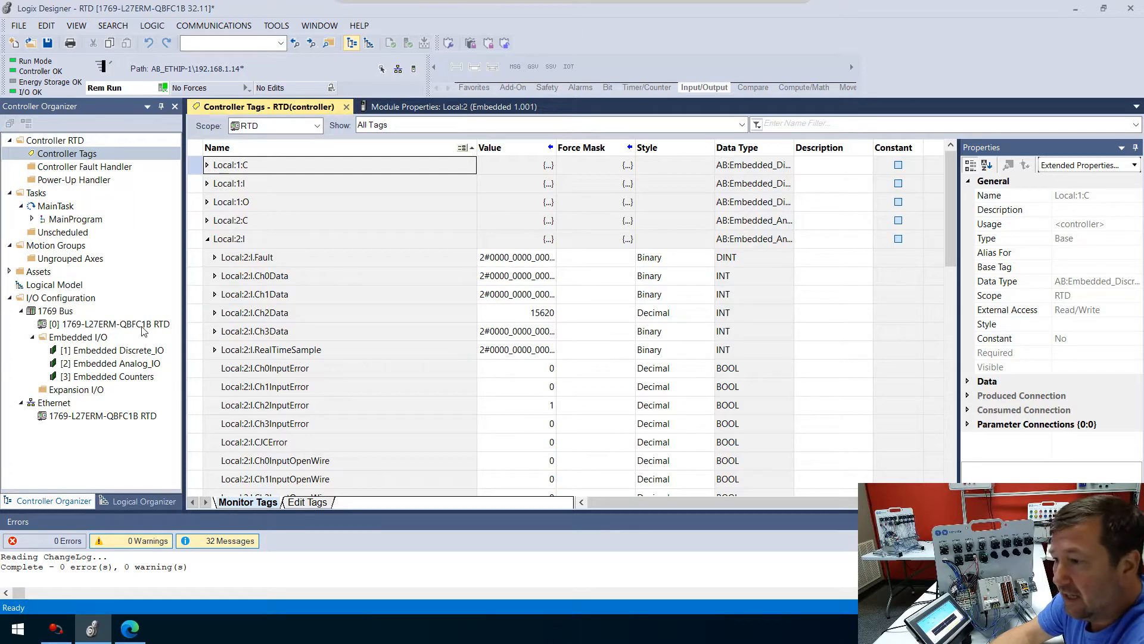
Review the embedded analog module's per-channel input sensor settings in its properties dialog
click(117, 362)
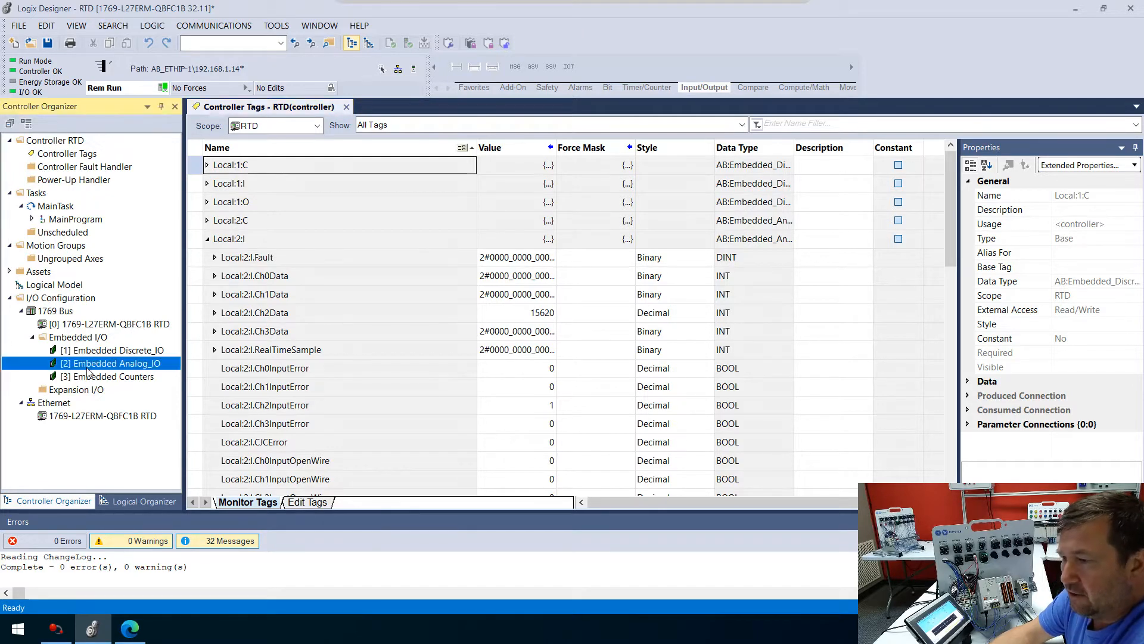
double_click(113, 363)
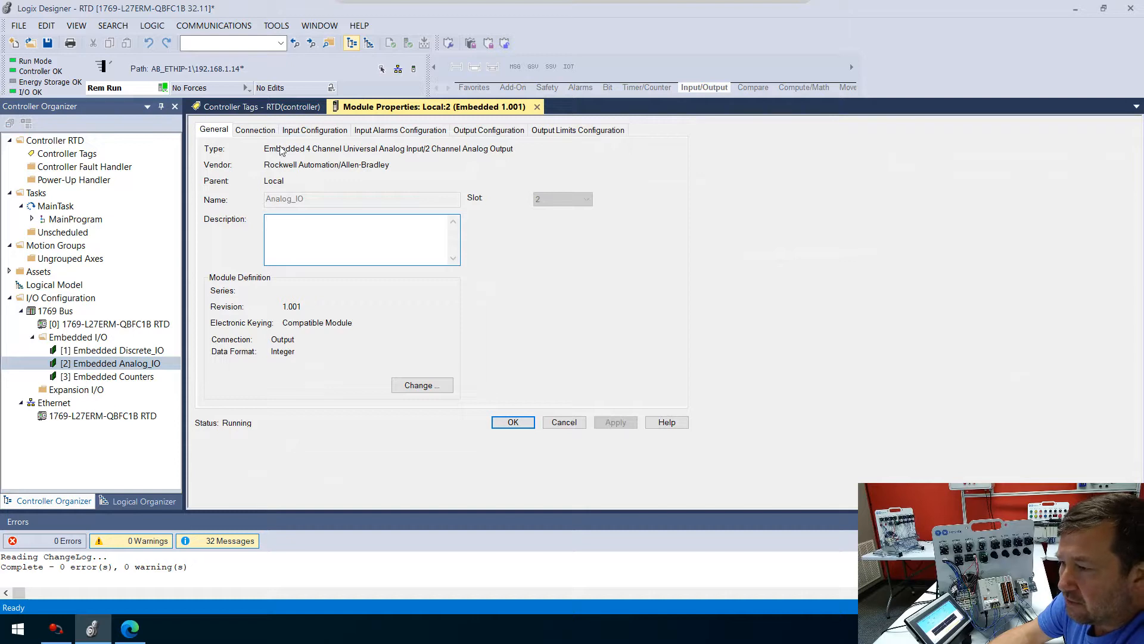
click(315, 130)
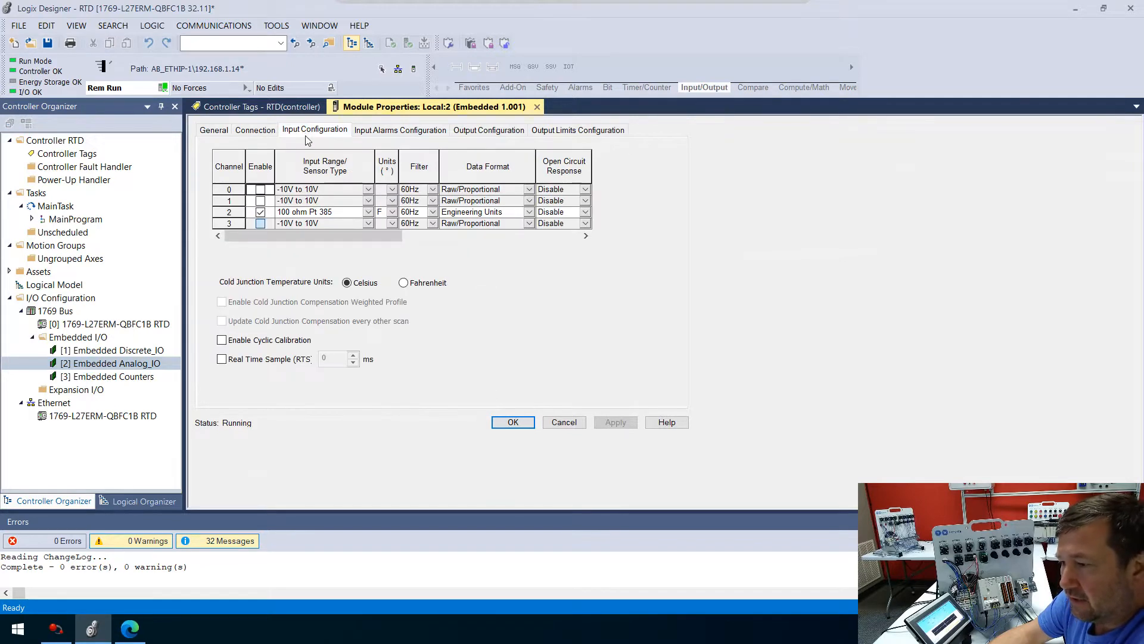
click(368, 212)
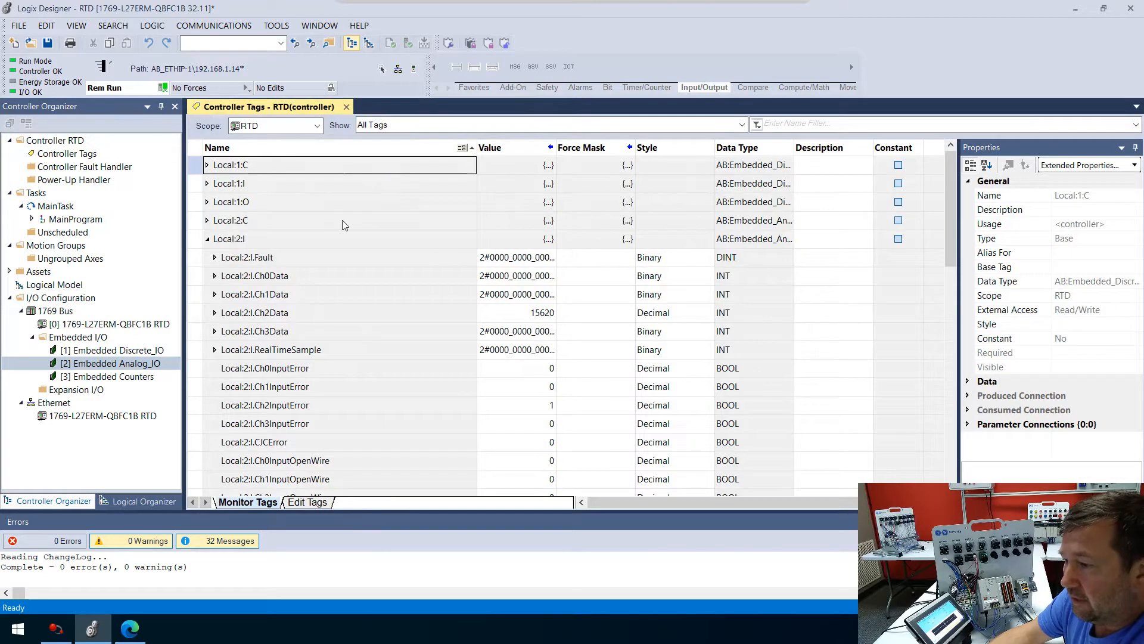
mouse_move(523, 324)
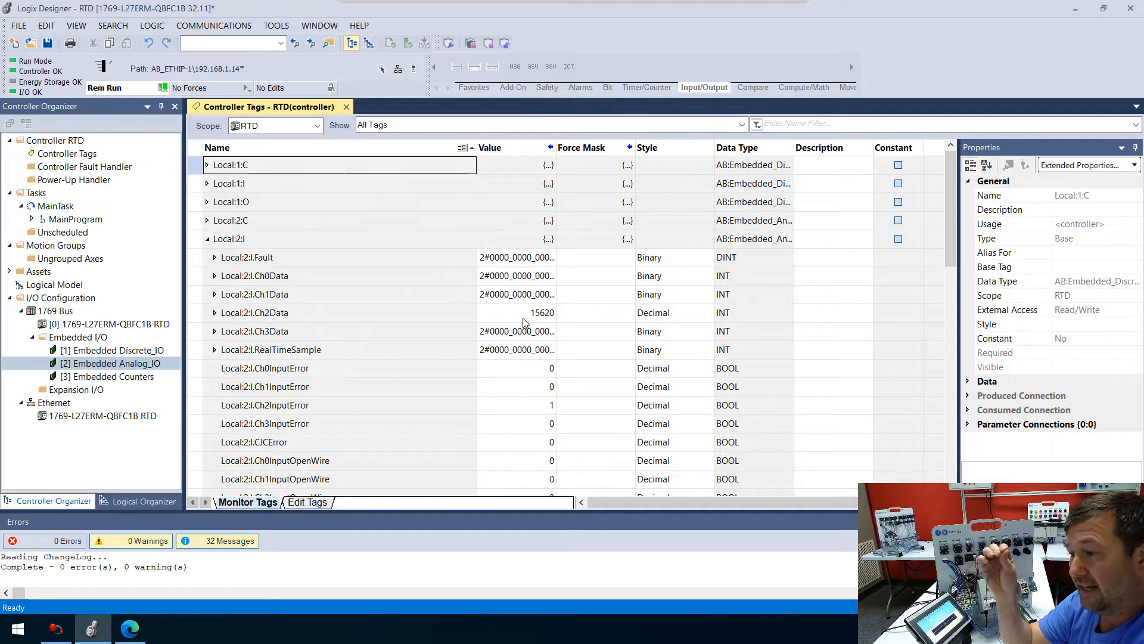
mouse_move(529, 324)
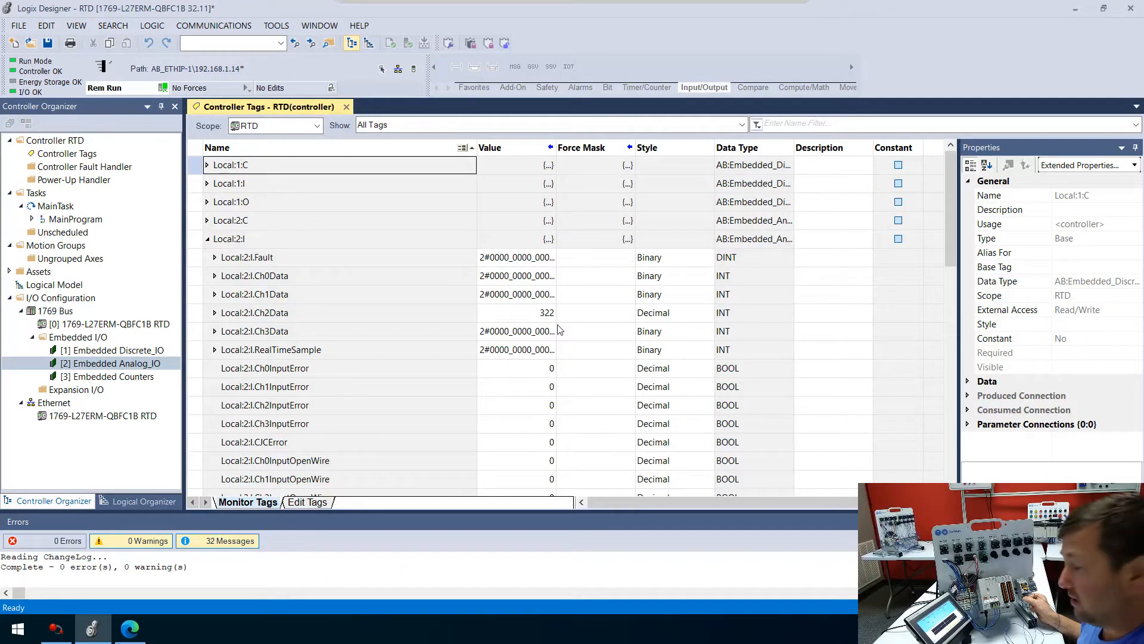
Select the Local:2:I.Ch2Data tag while its live RTD reading changes to 1002
click(254, 313)
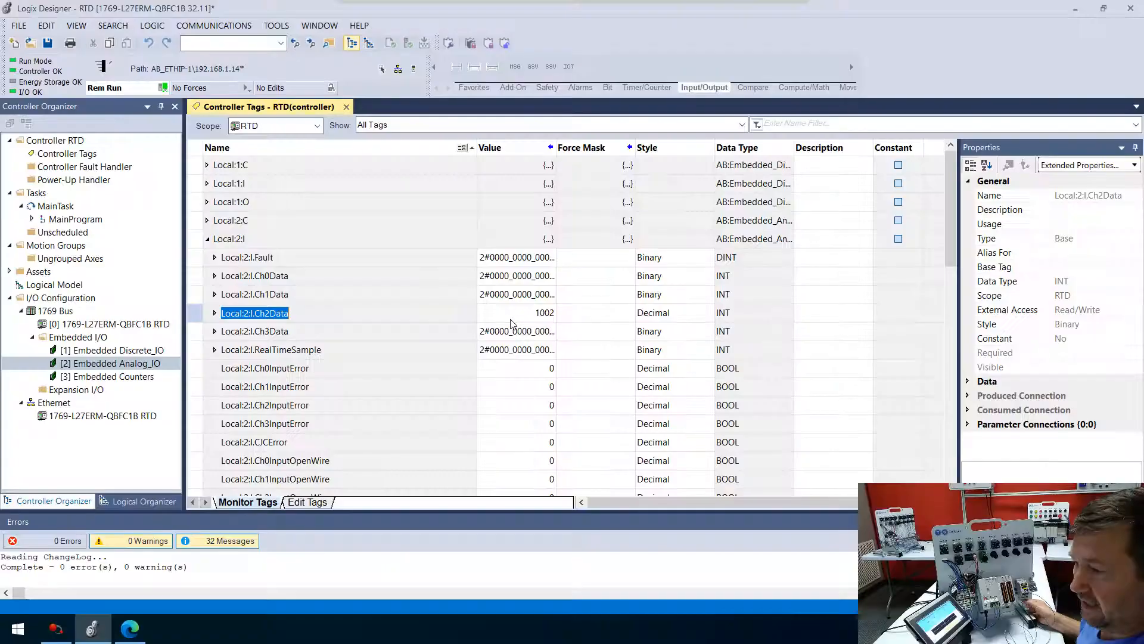